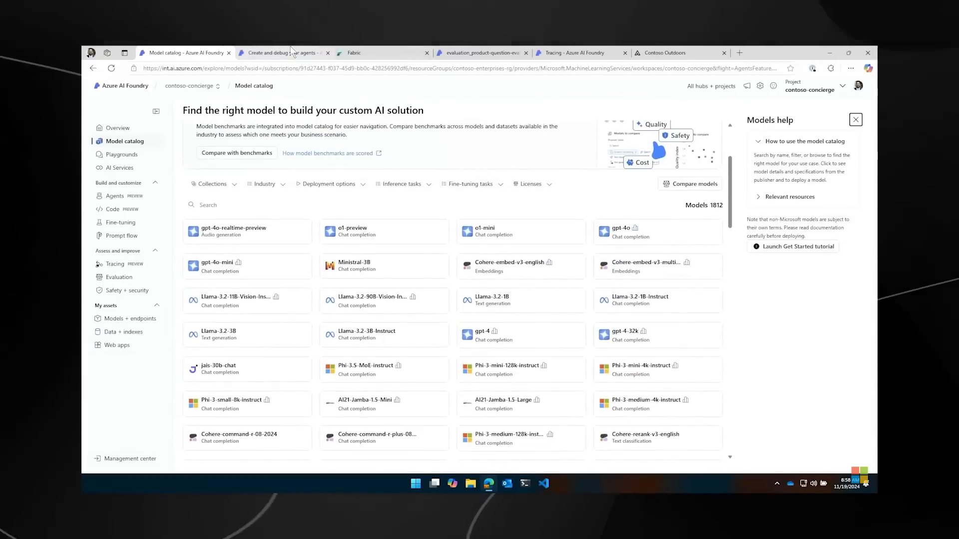
Switch to the 'Create and debug your agents' browser tab showing ProductRecommendationAgent
{"action": "left_click", "coordinate": [282, 53]}
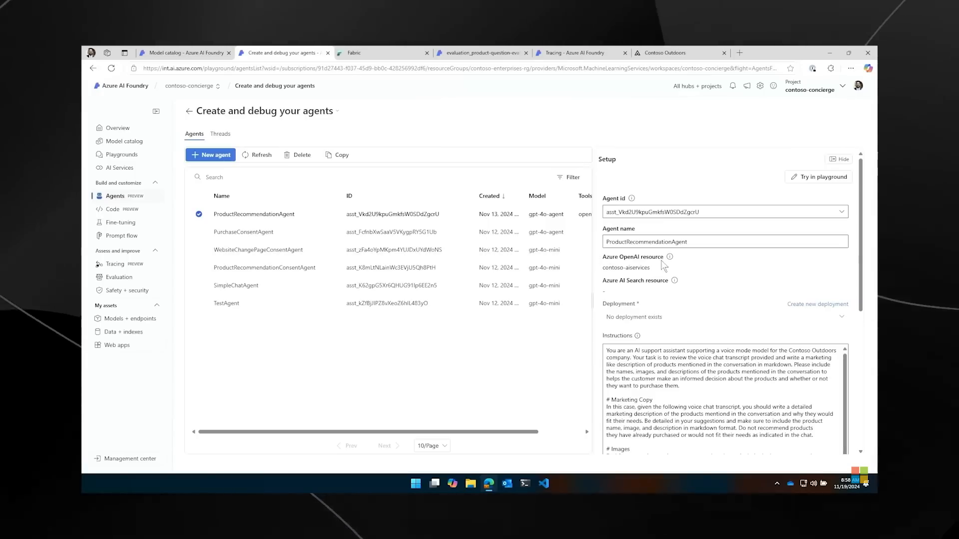
{"action": "scroll", "scroll_direction": "down", "scroll_amount": 3}
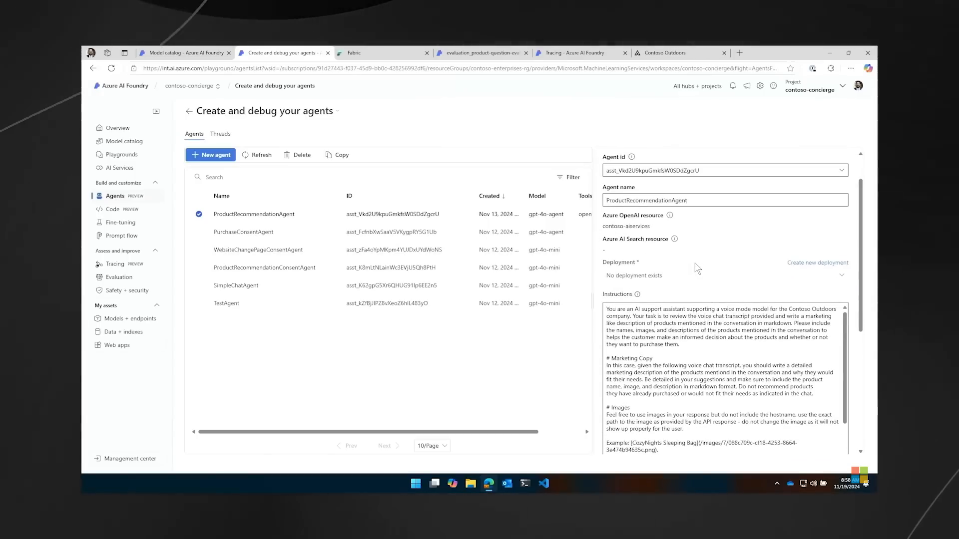
{"action": "scroll", "scroll_direction": "down", "scroll_amount": 3}
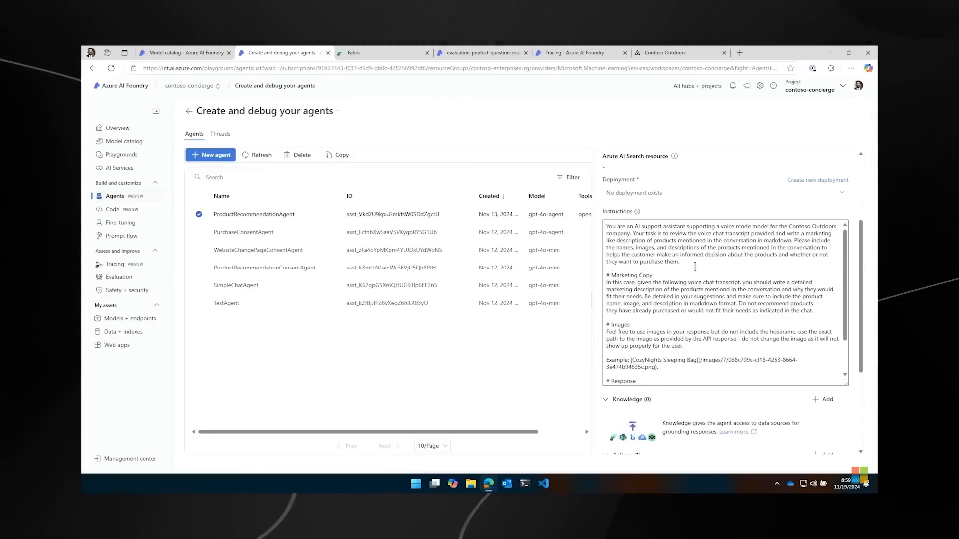
{"action": "scroll", "scroll_direction": "down", "scroll_amount": 3}
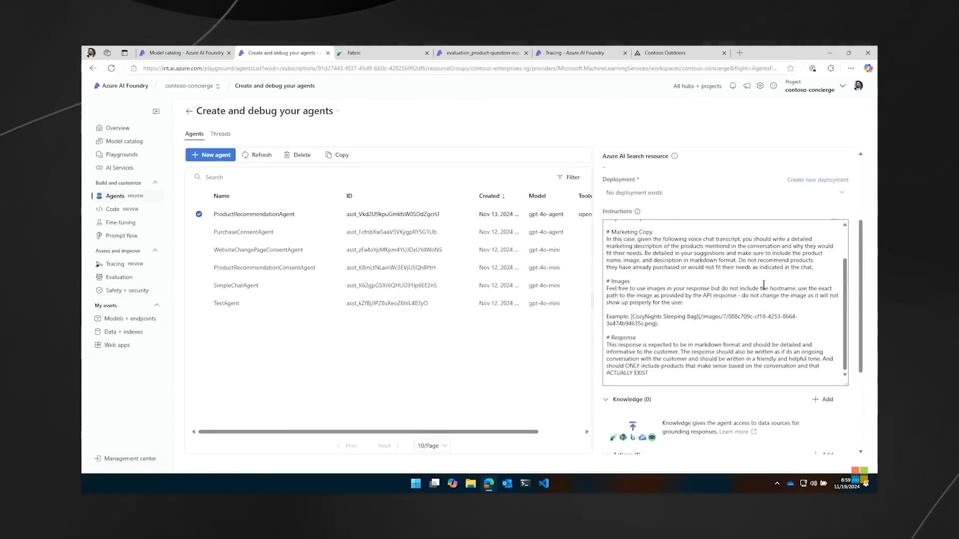
{"action": "scroll", "scroll_direction": "down", "scroll_amount": 3}
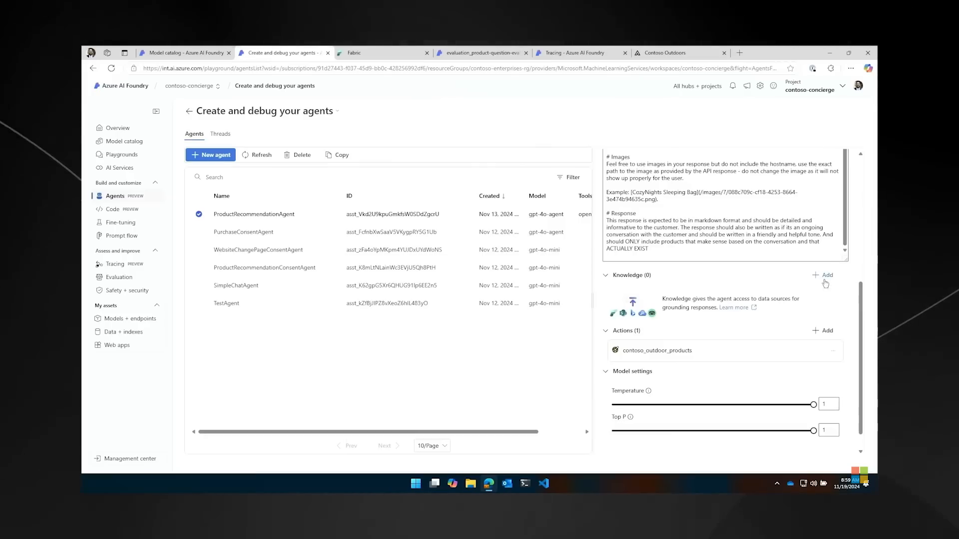
Open Add knowledge for the agent, then switch to the Contoso Outdoors site tab
{"action": "left_click", "coordinate": [826, 274]}
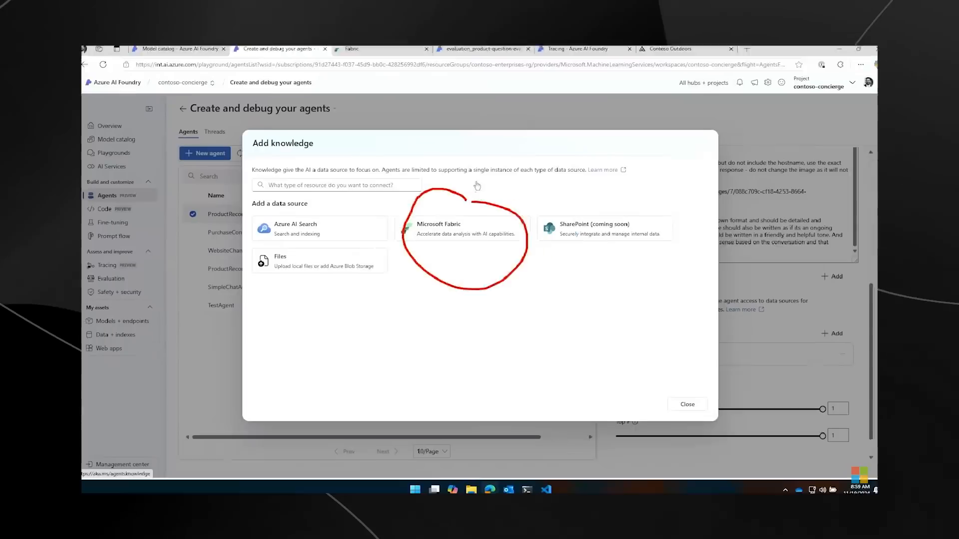
{"action": "left_click", "coordinate": [579, 53]}
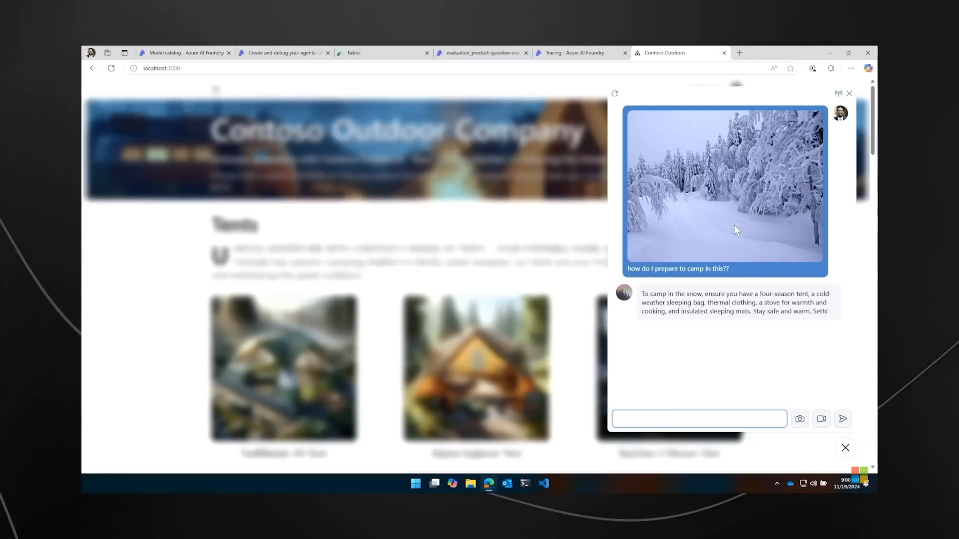
Send the chat message 'can someone call me to walk me through this?'
{"action": "left_click", "coordinate": [699, 419]}
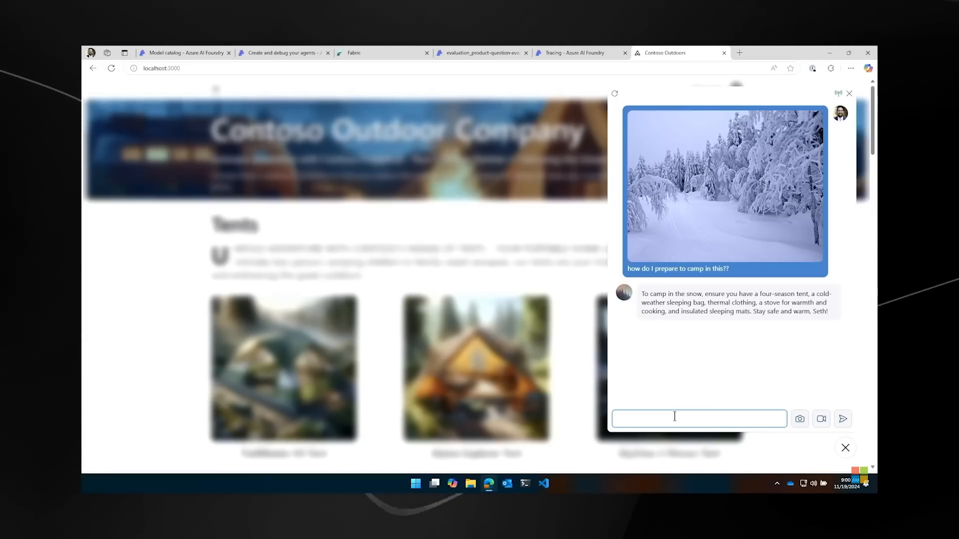
{"action": "type", "text": "can someone call me to walk me through this?"}
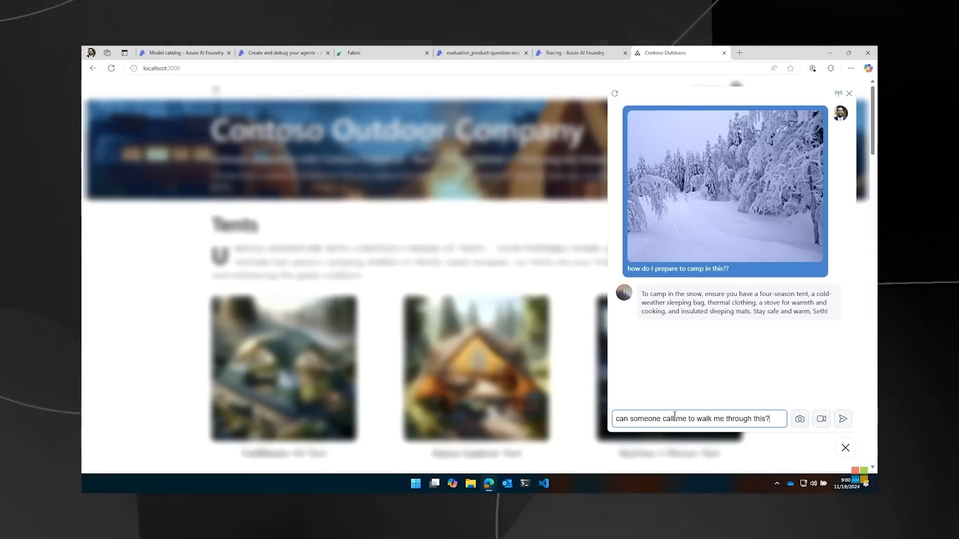
{"action": "left_click", "coordinate": [841, 419]}
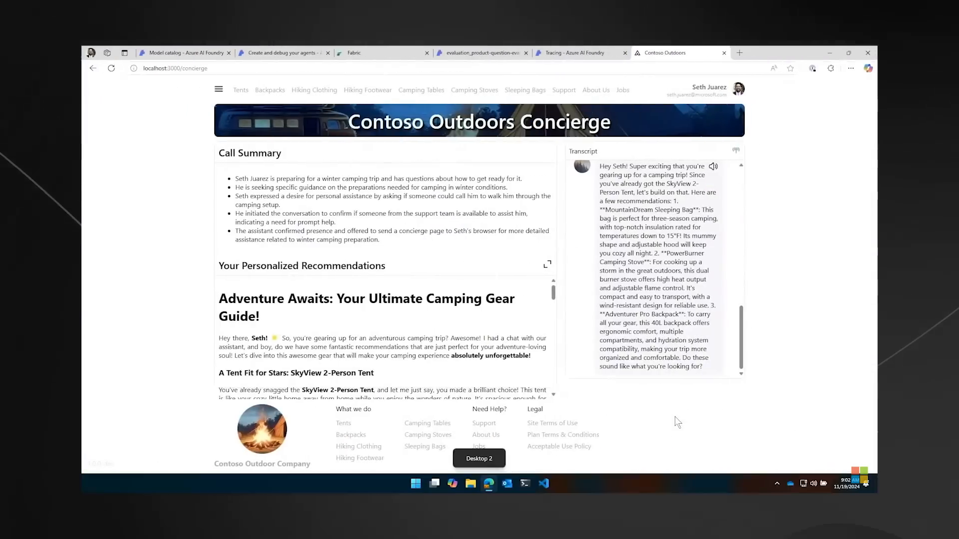
Expand Your Personalized Recommendations and scroll through the camping gear article with pictures
{"action": "left_click", "coordinate": [547, 264]}
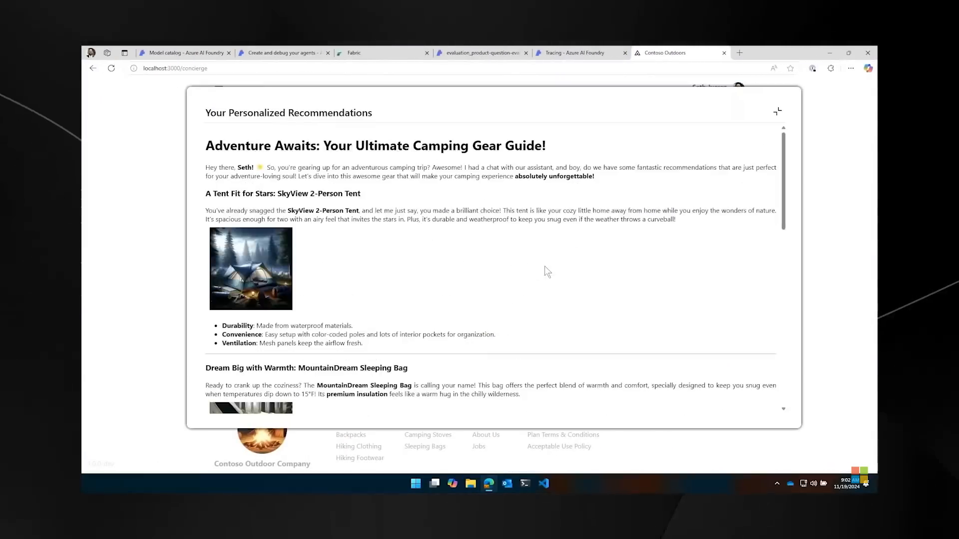
{"action": "scroll", "scroll_direction": "down", "scroll_amount": 3}
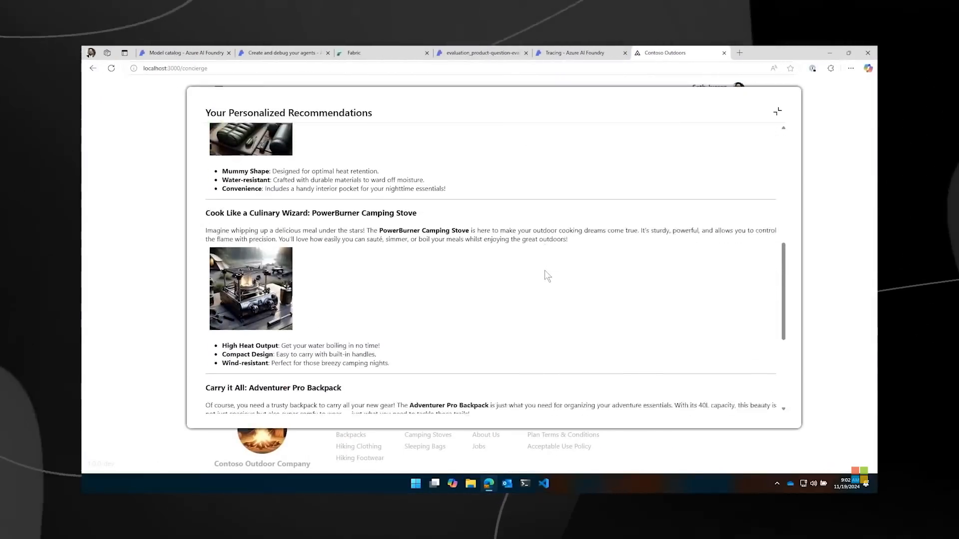
{"action": "scroll", "scroll_direction": "down", "scroll_amount": 3}
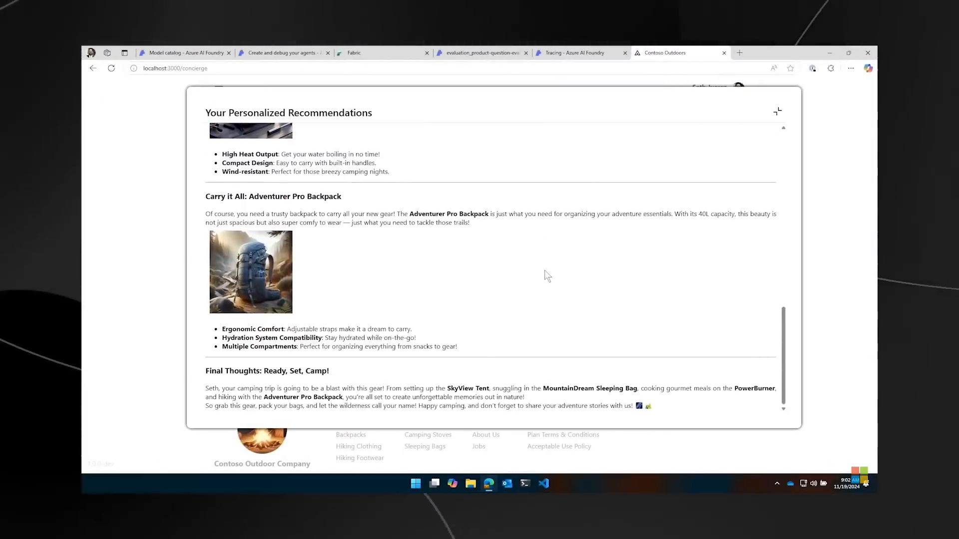